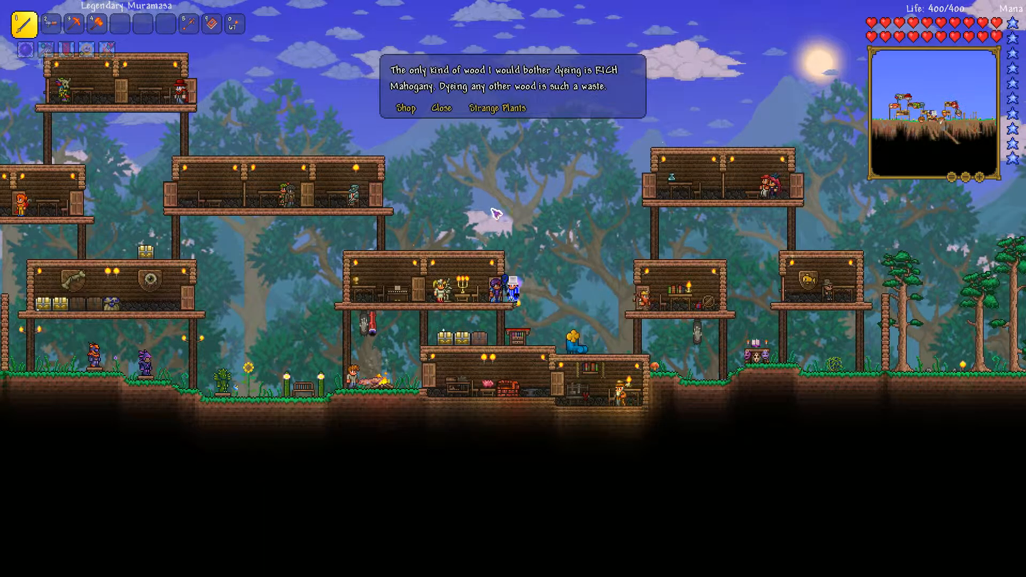
# End the Dye Trader conversation and close the inventory.
pyautogui.click(496, 107)
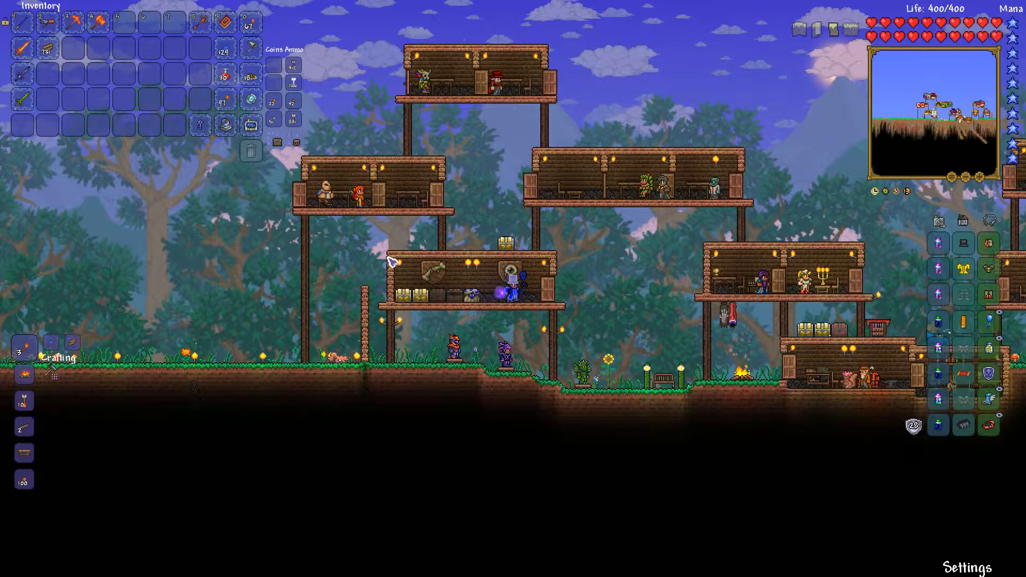
pyautogui.press('escape')
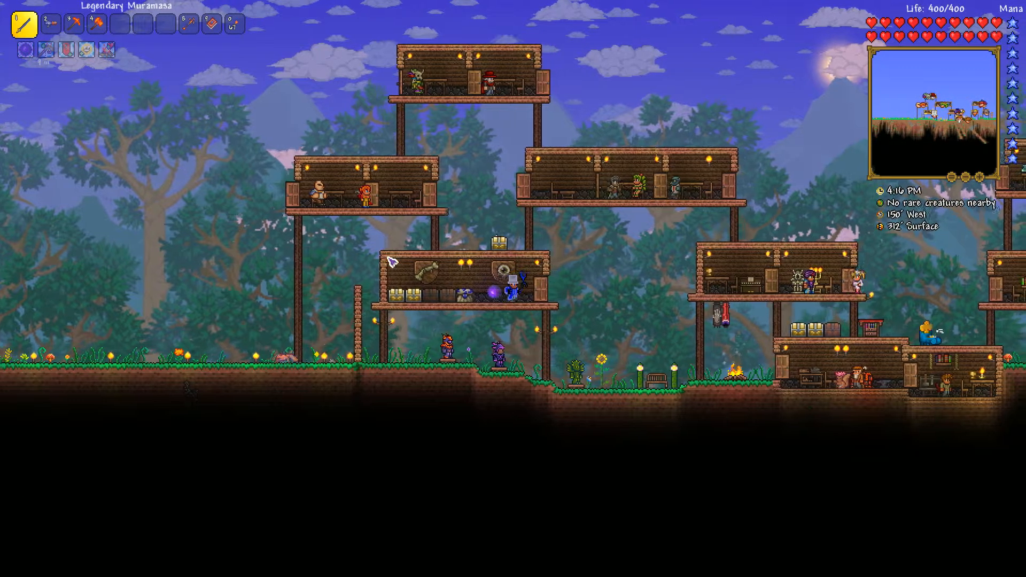
# Walk east from the NPC town into the forest surface.
pyautogui.hscroll(3)
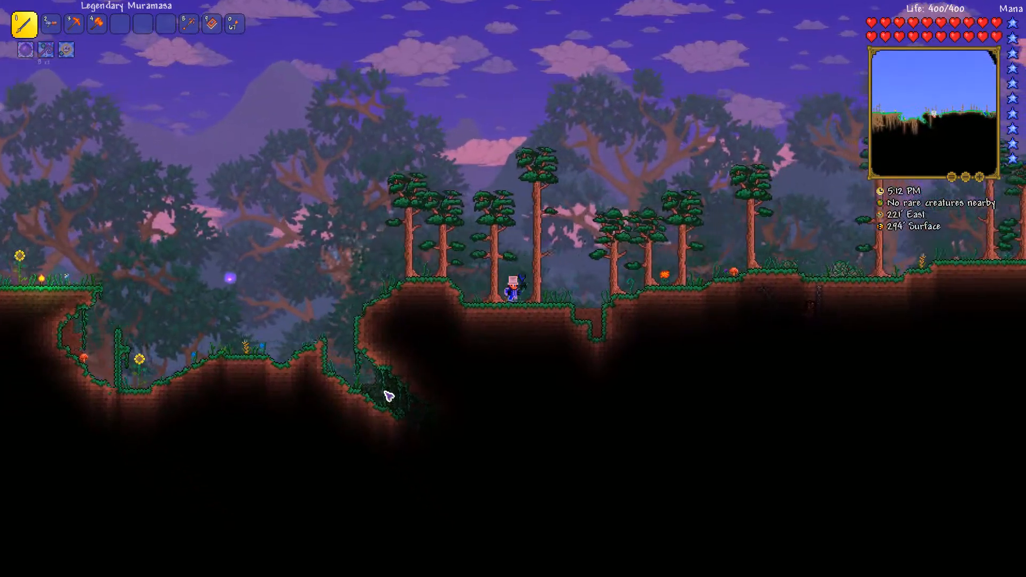
pyautogui.press('d')
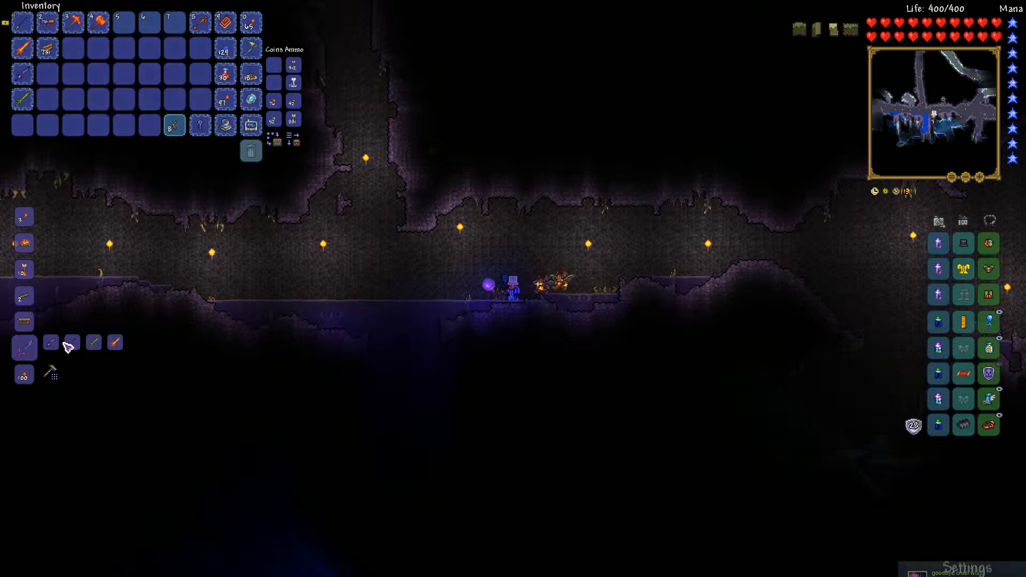
pyautogui.moveTo(115, 343)
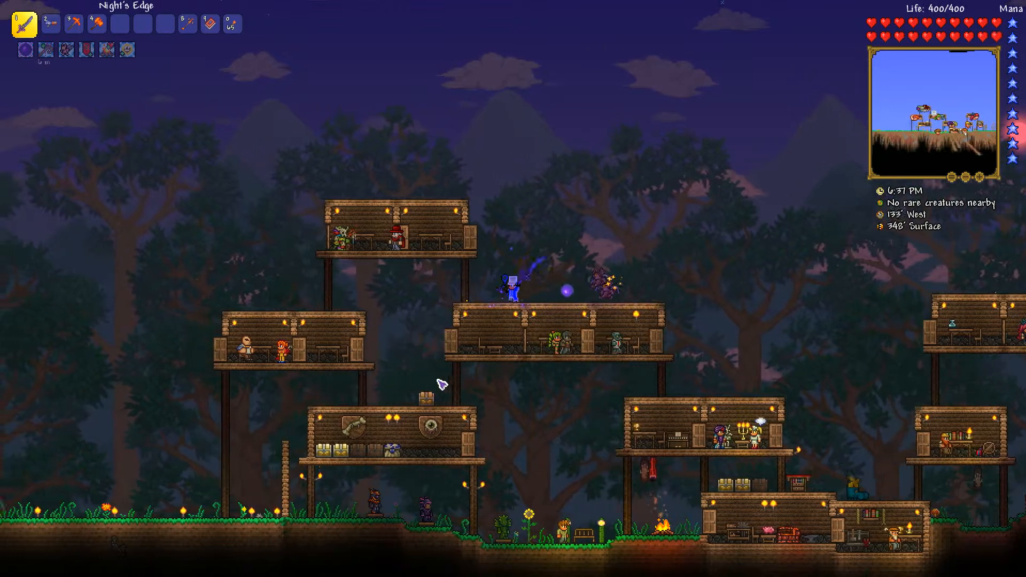
# Cross the town rooftops at night and talk to the Goblin Tinkerer.
pyautogui.hscroll(3)
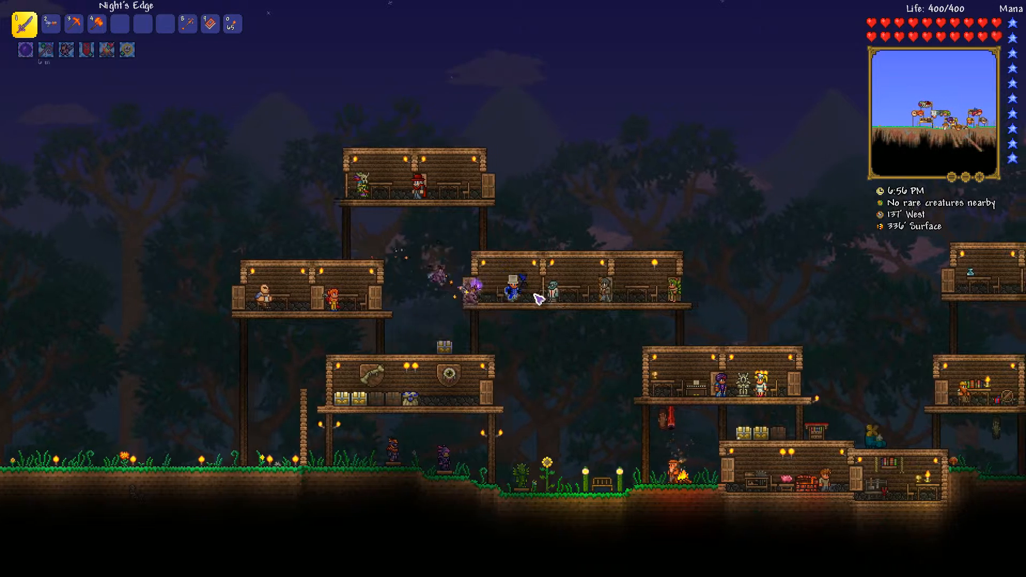
pyautogui.click(493, 284)
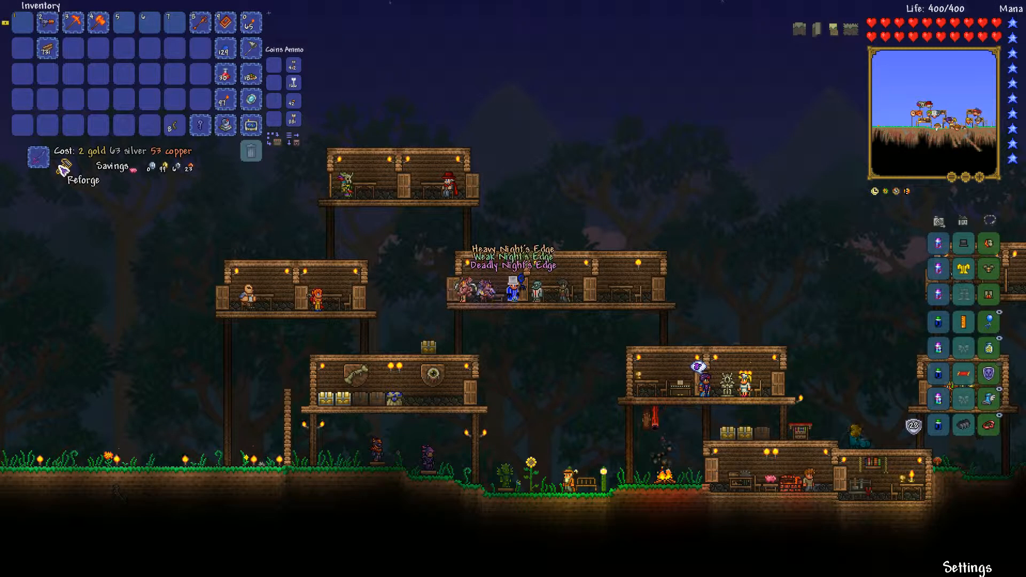
# Reforge the Night's Edge at the Goblin Tinkerer until it becomes Deadly.
pyautogui.click(36, 156)
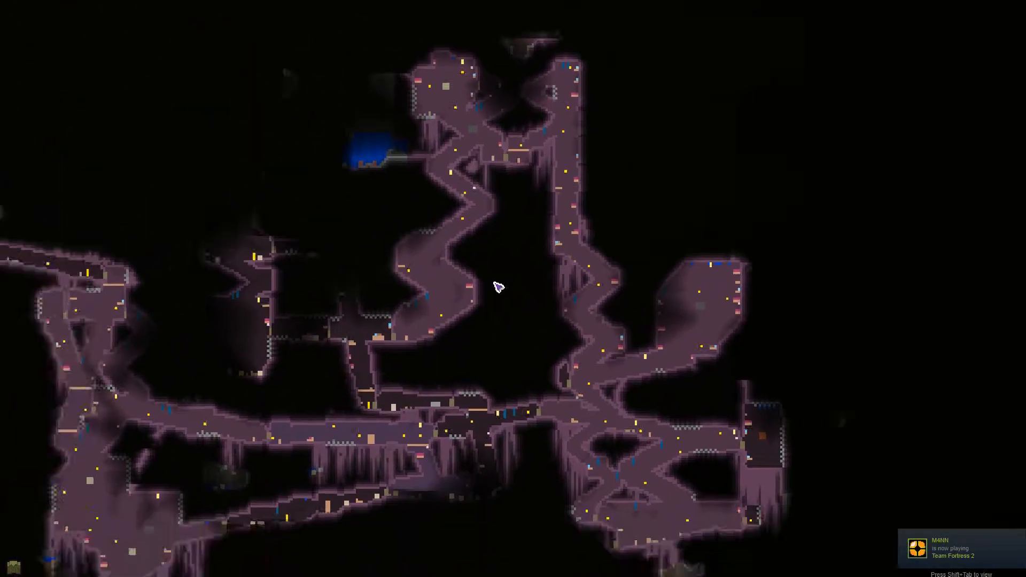
# Close the world map and the inventory, keeping the Deadly Night's Edge equipped.
pyautogui.press('Escape')
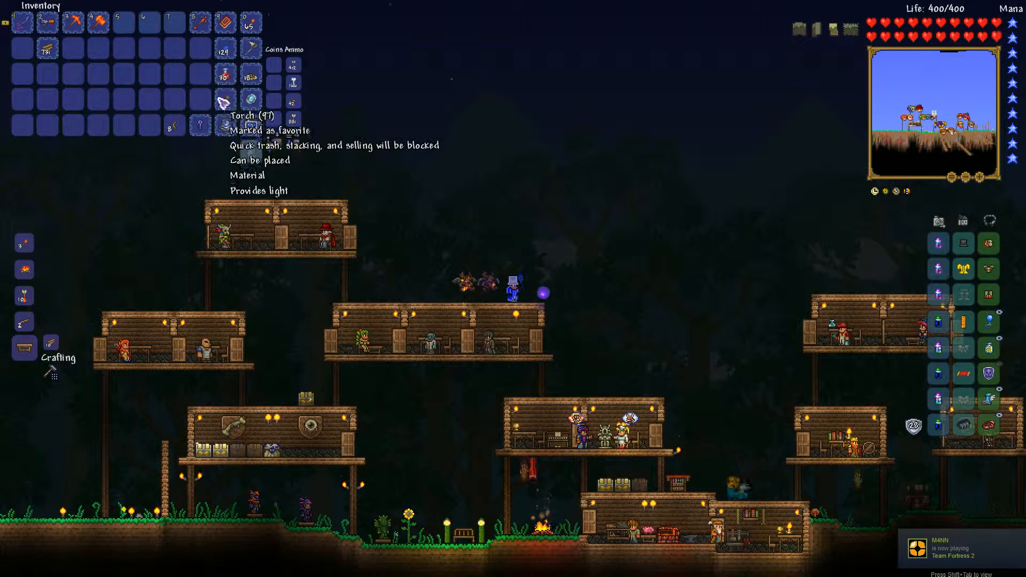
pyautogui.moveTo(200, 124)
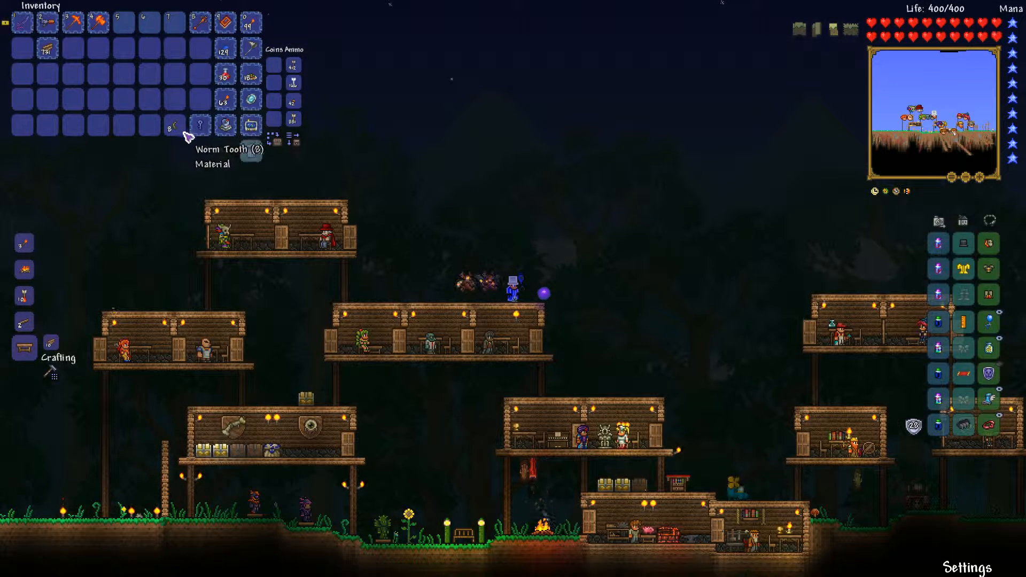
pyautogui.press('Escape')
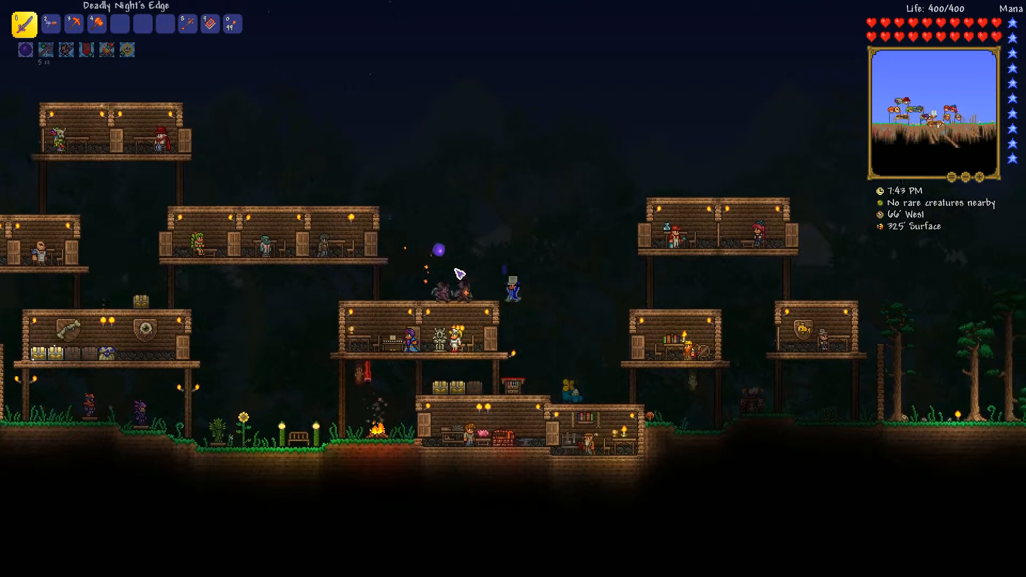
pyautogui.press('Escape')
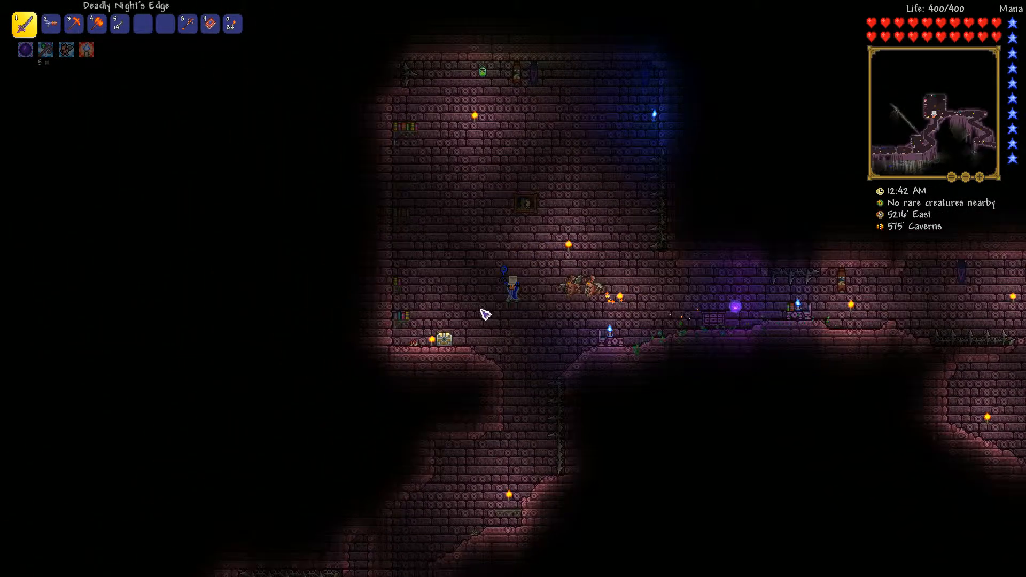
# Travel through the dungeon corridors to the ledge at 712' Caverns, 5601' East.
pyautogui.click(436, 340)
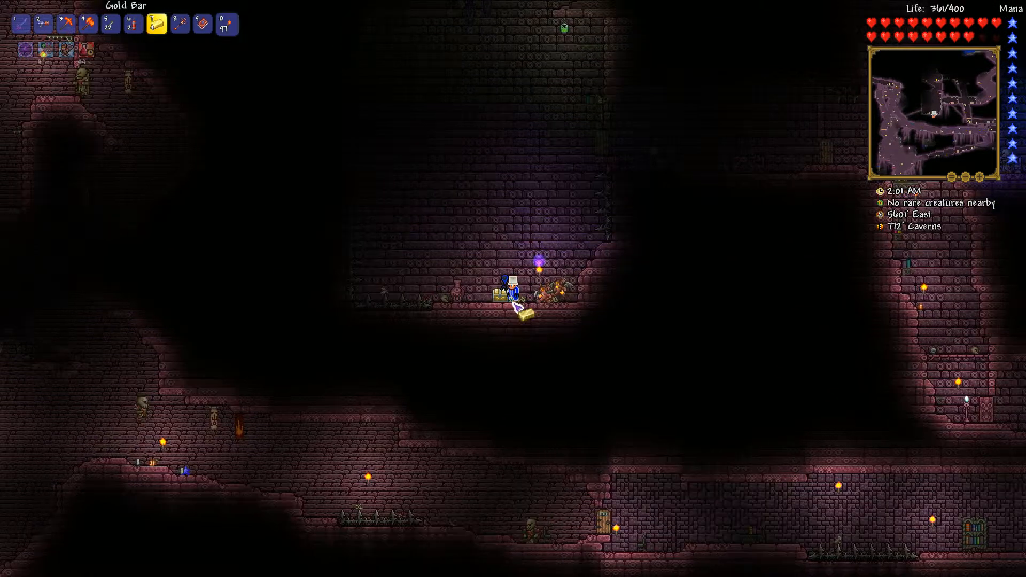
# Fight skeletons with the Imp Staff and Deadly Night's Edge, collecting Bones.
pyautogui.click(97, 24)
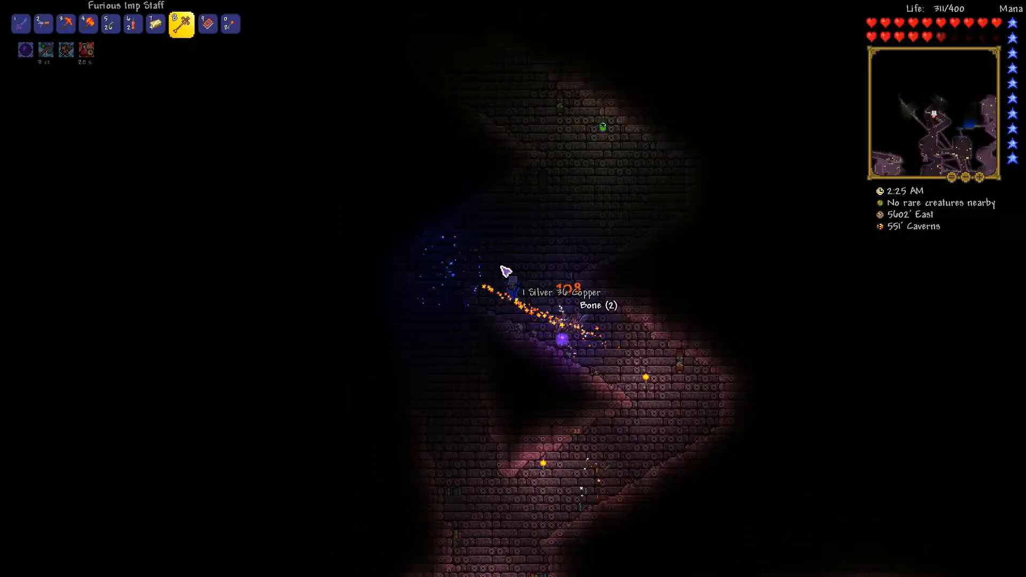
pyautogui.click(22, 24)
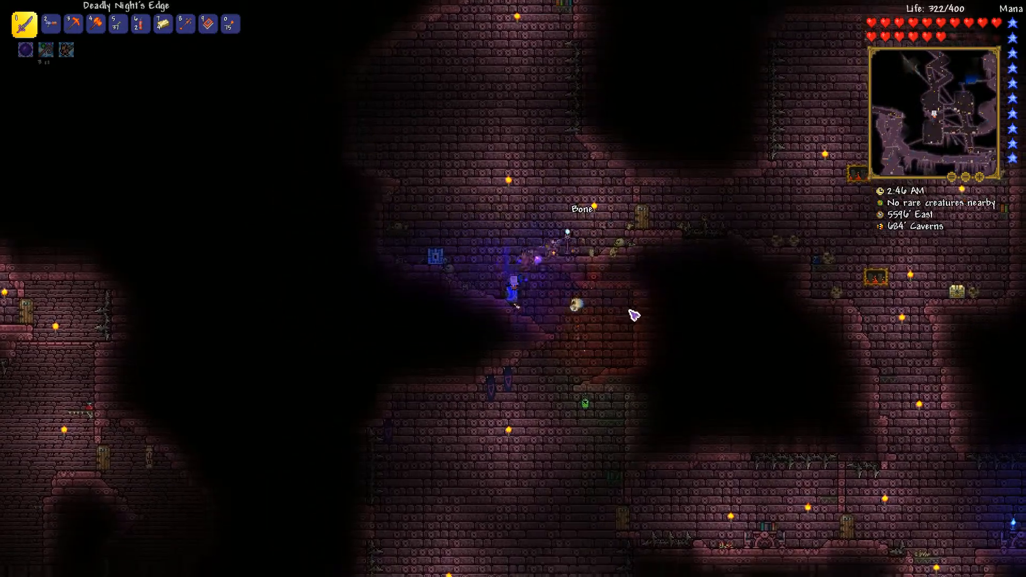
# Fight east through the chest-lined dungeon rooms and collect the dropped coins.
pyautogui.click(229, 24)
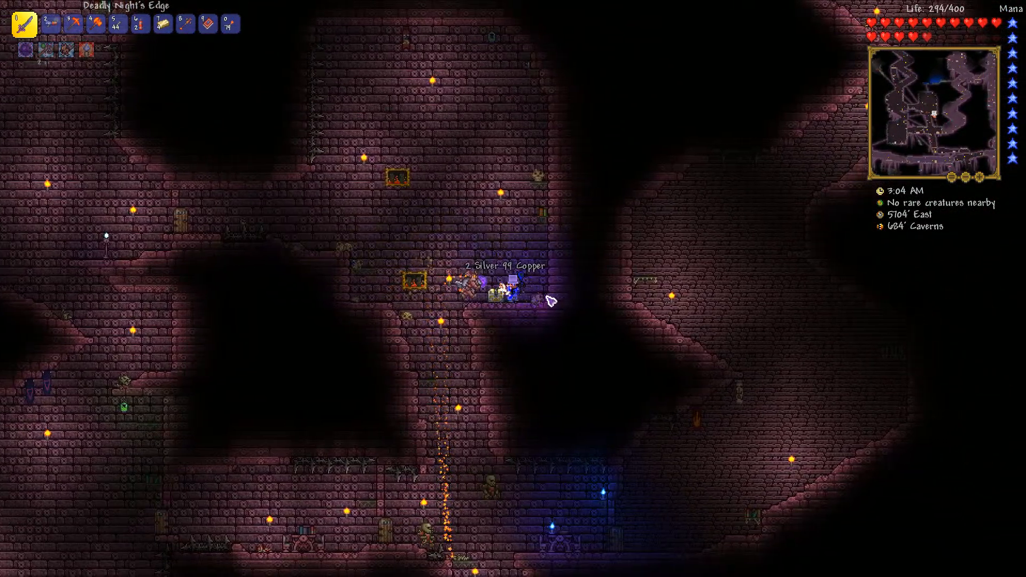
pyautogui.click(490, 289)
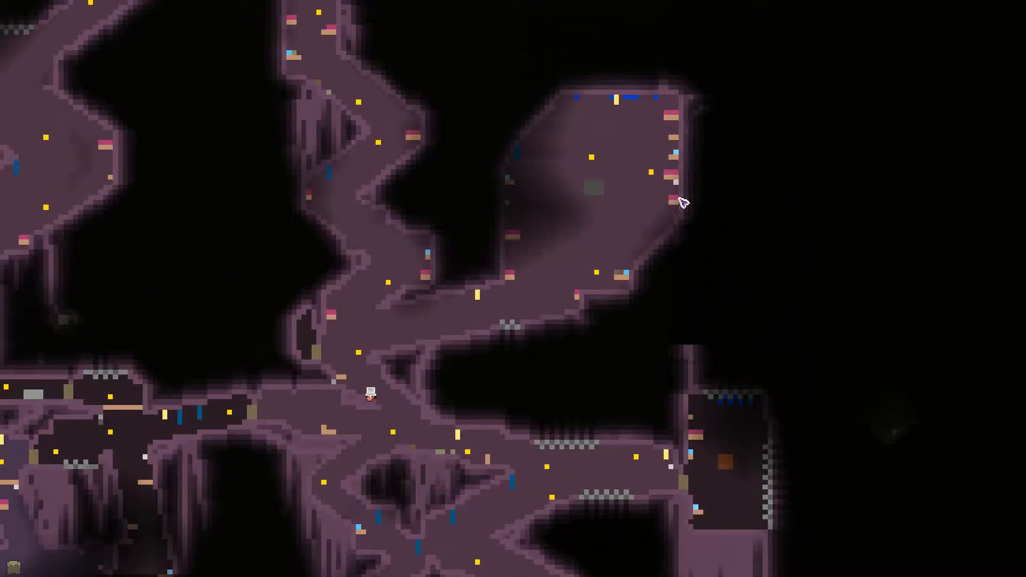
pyautogui.moveTo(596, 278)
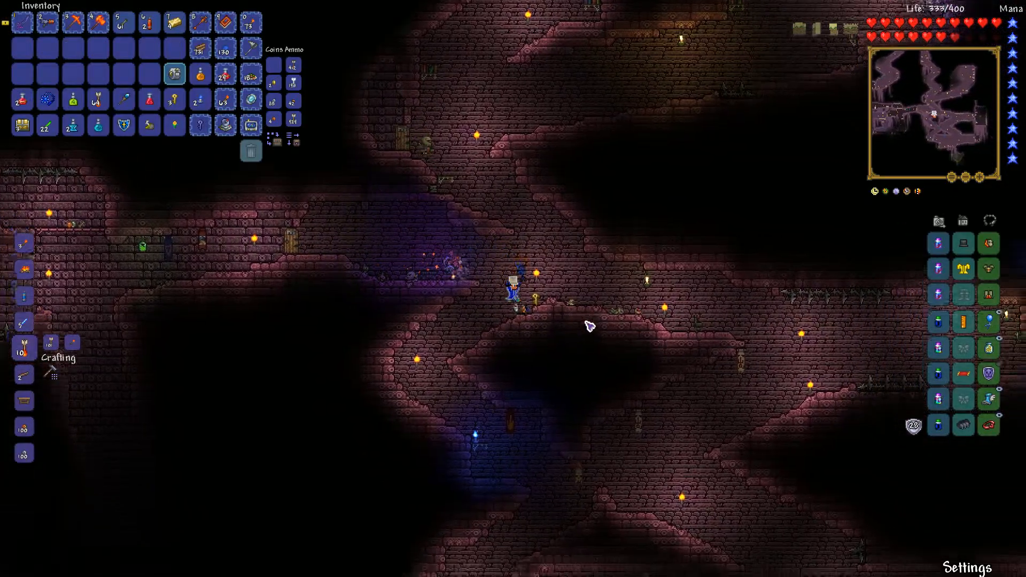
pyautogui.moveTo(175, 73)
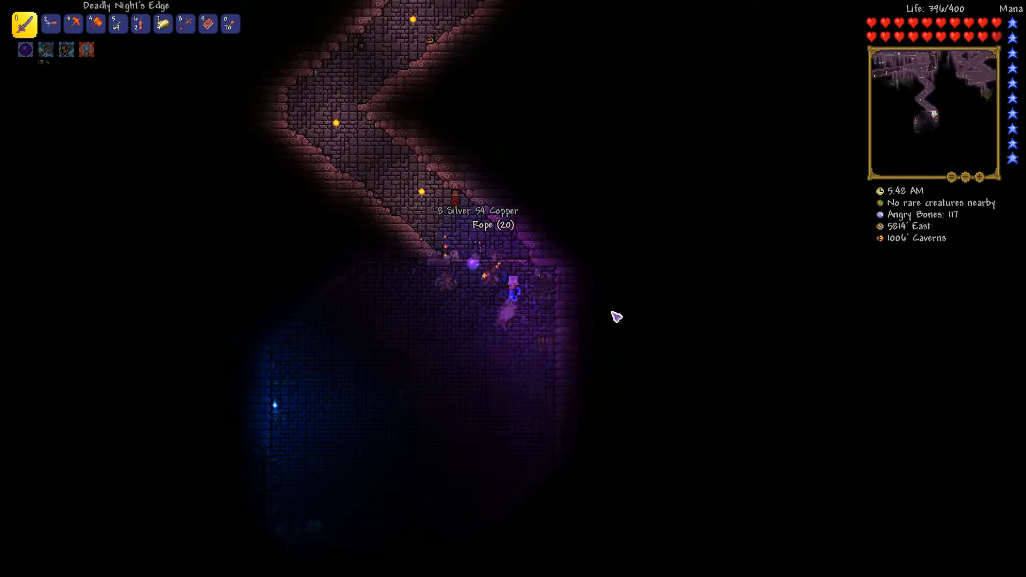
# Descend the dungeon passage to the chest room at about 1060 ft.
pyautogui.press('0')
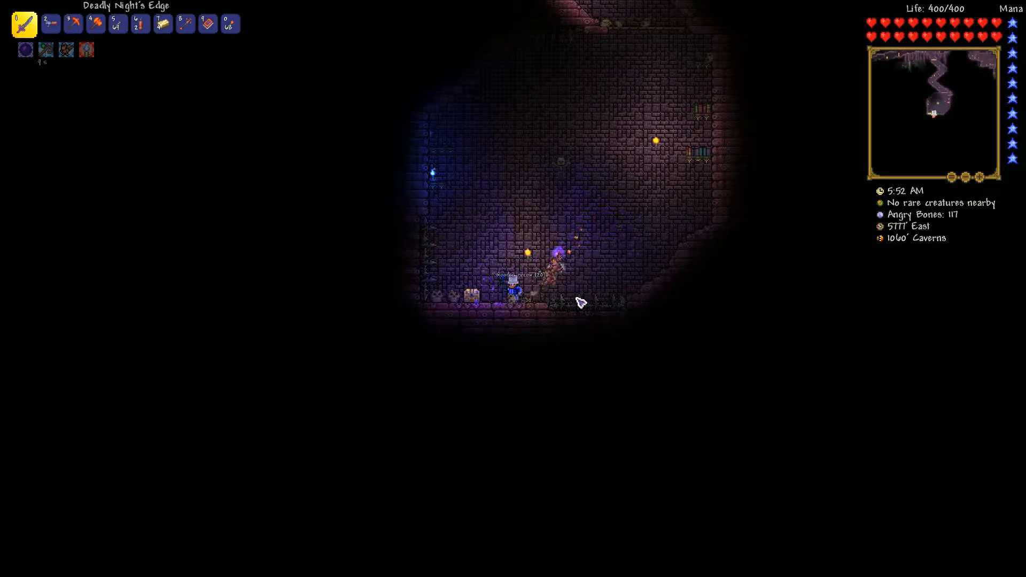
# Take the Shadow Key, Gold Bar and healing potions from the Gold Chest.
pyautogui.click(473, 286)
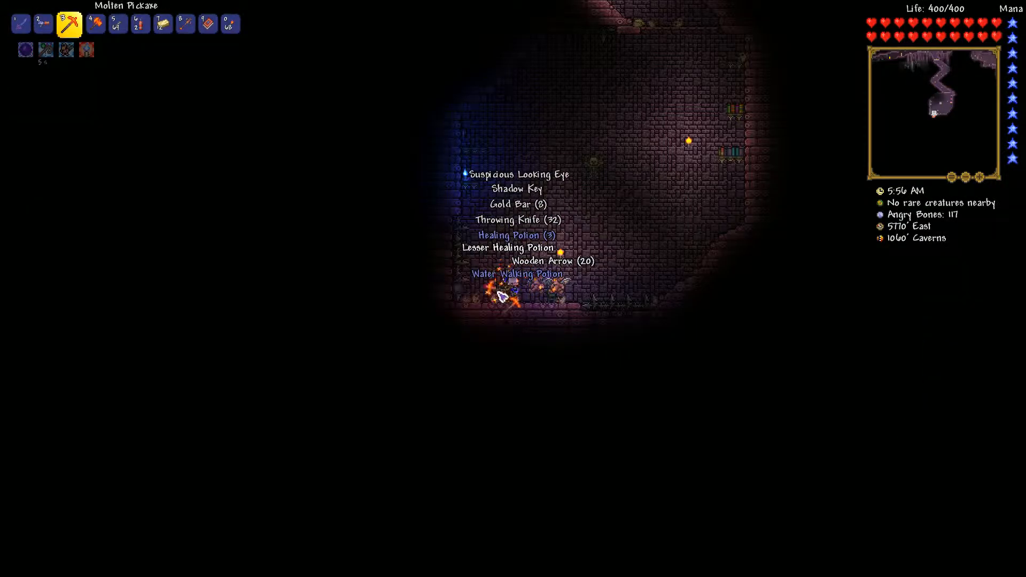
pyautogui.press('Escape')
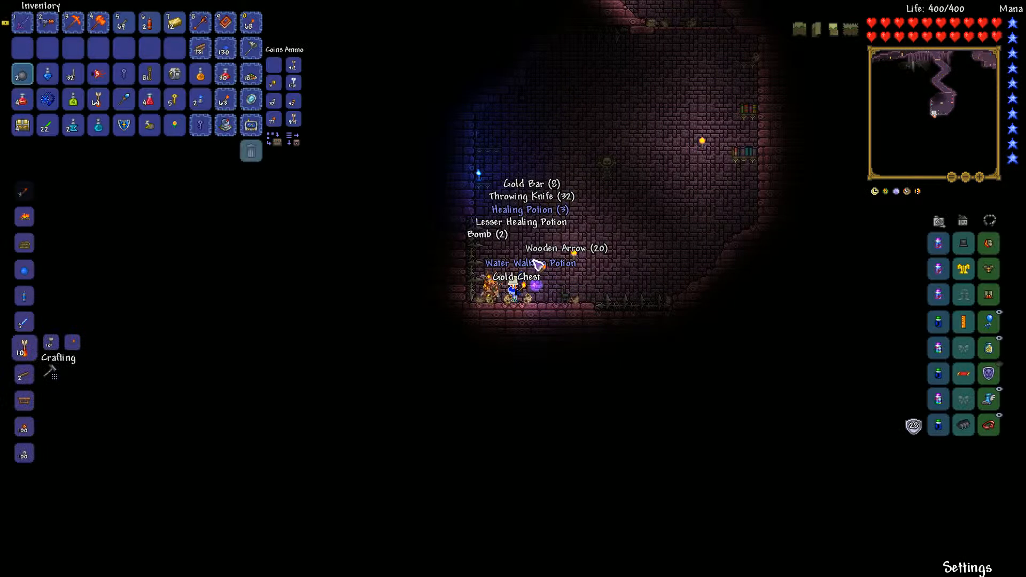
pyautogui.press('Escape')
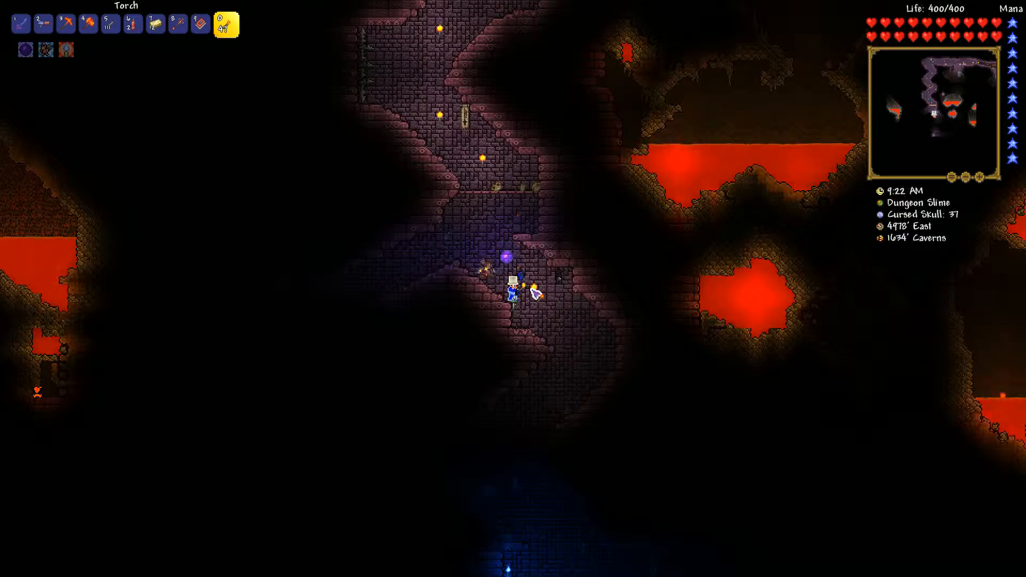
# Kill the room's enemies, mine the Gray Pressure Plate, and loot the chest's Gold Bars and potions.
pyautogui.click(21, 24)
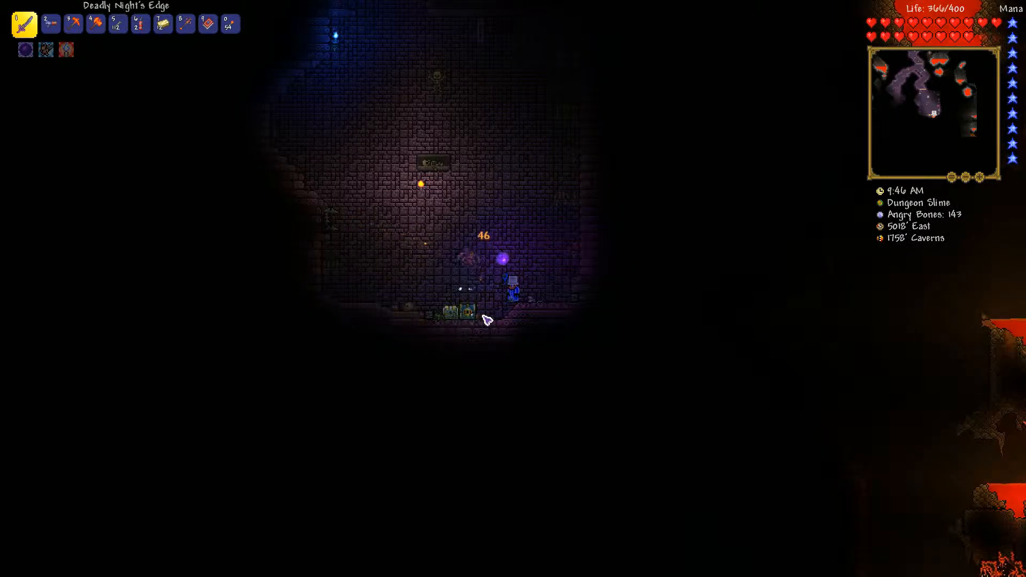
pyautogui.click(94, 24)
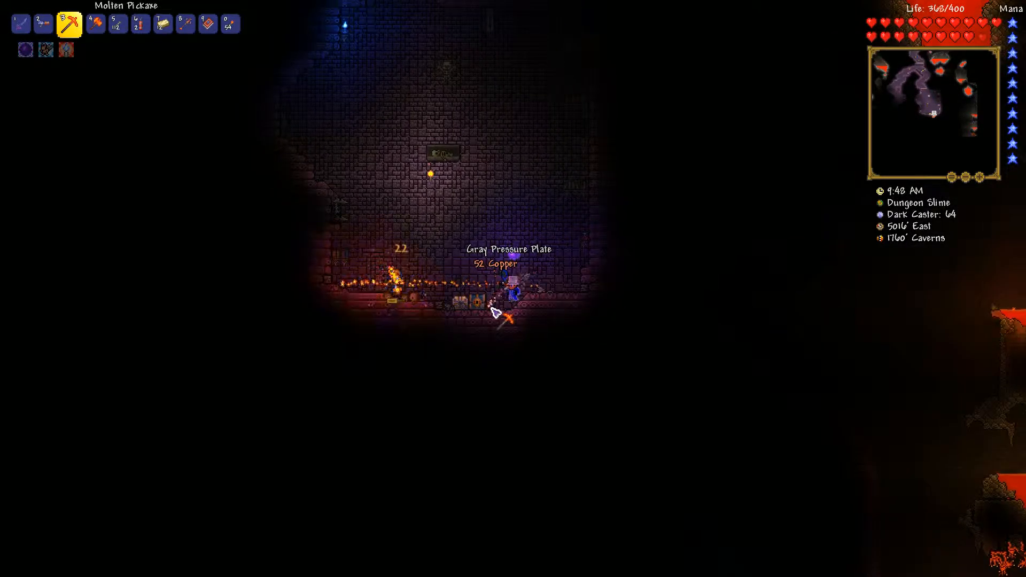
pyautogui.click(22, 23)
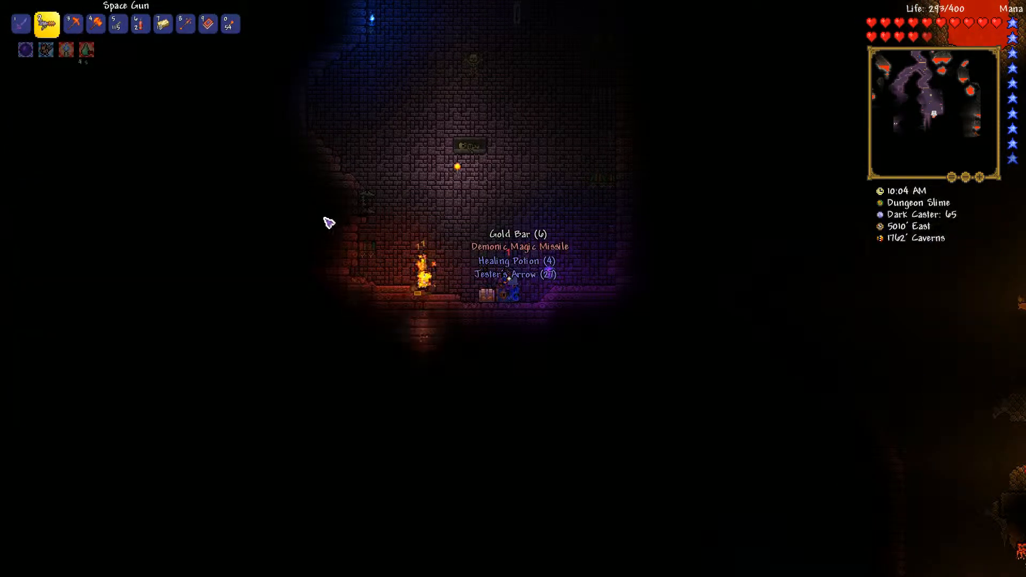
pyautogui.click(498, 295)
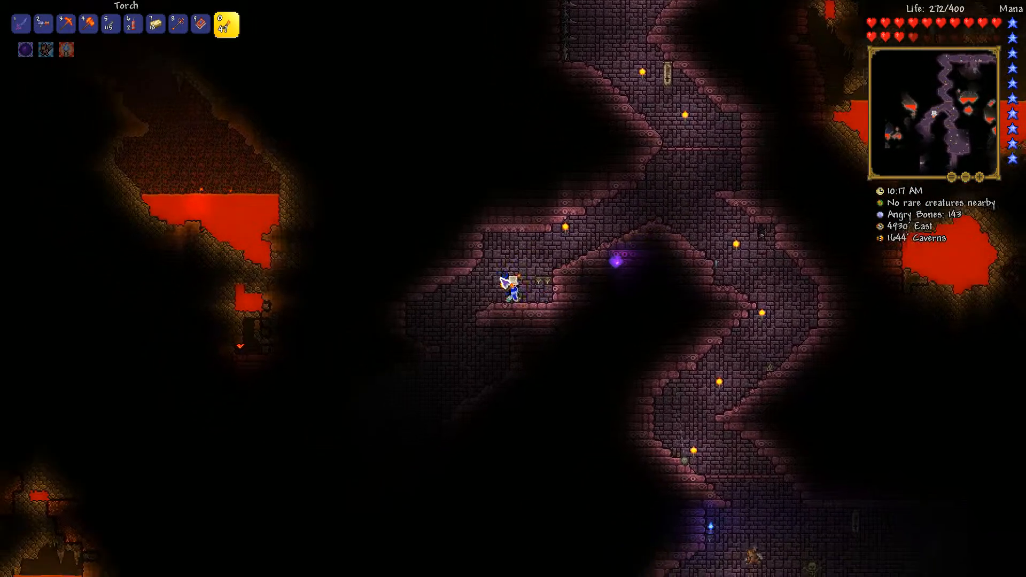
pyautogui.moveTo(513, 289)
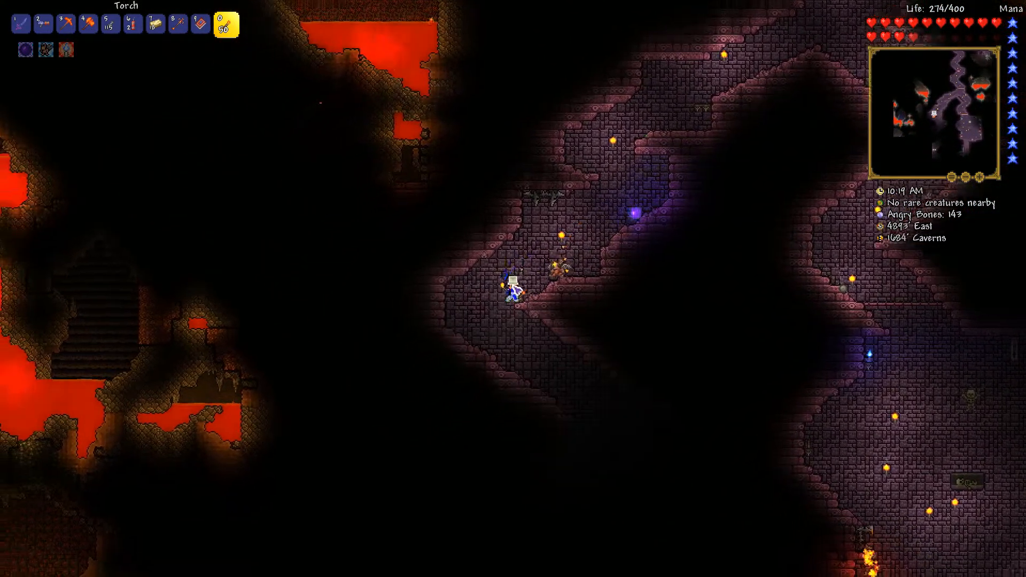
# Descend the dungeon staircases with a torch to the long brick hallway near 1880 ft.
pyautogui.click(27, 24)
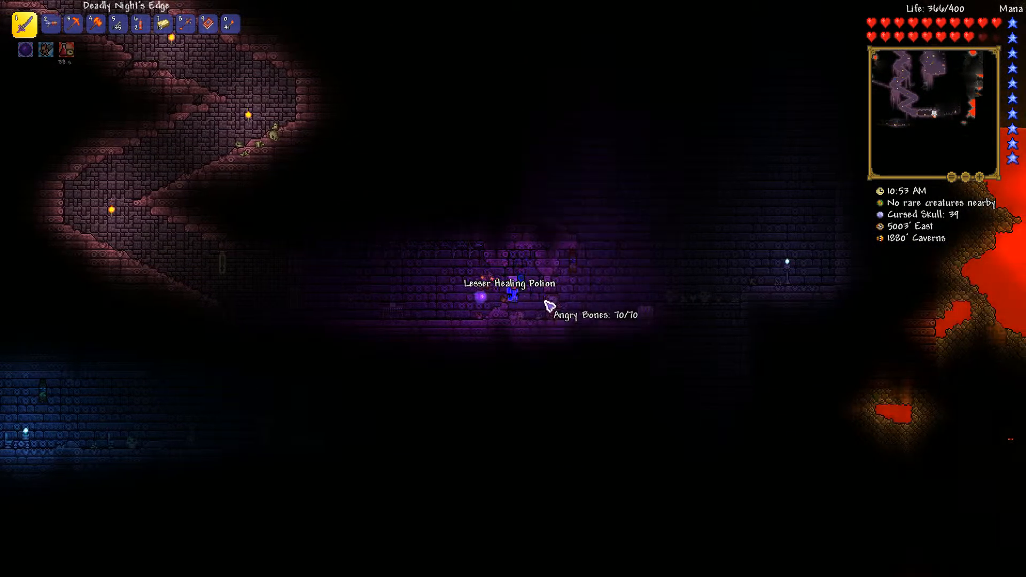
# Loot All from the hallway Gold Chest and rearrange Bombs and Dynamite in the inventory.
pyautogui.press('Escape')
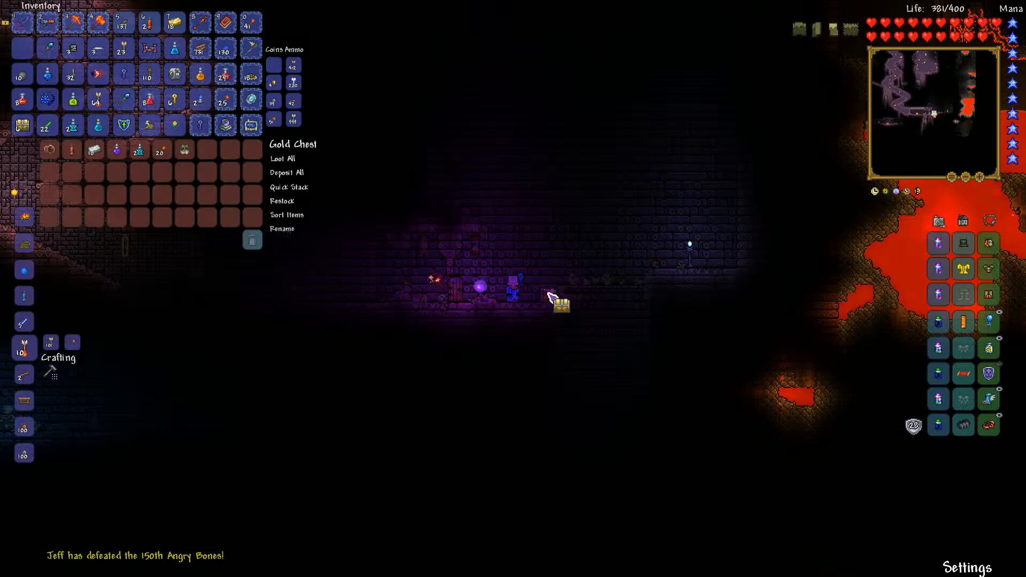
pyautogui.click(282, 158)
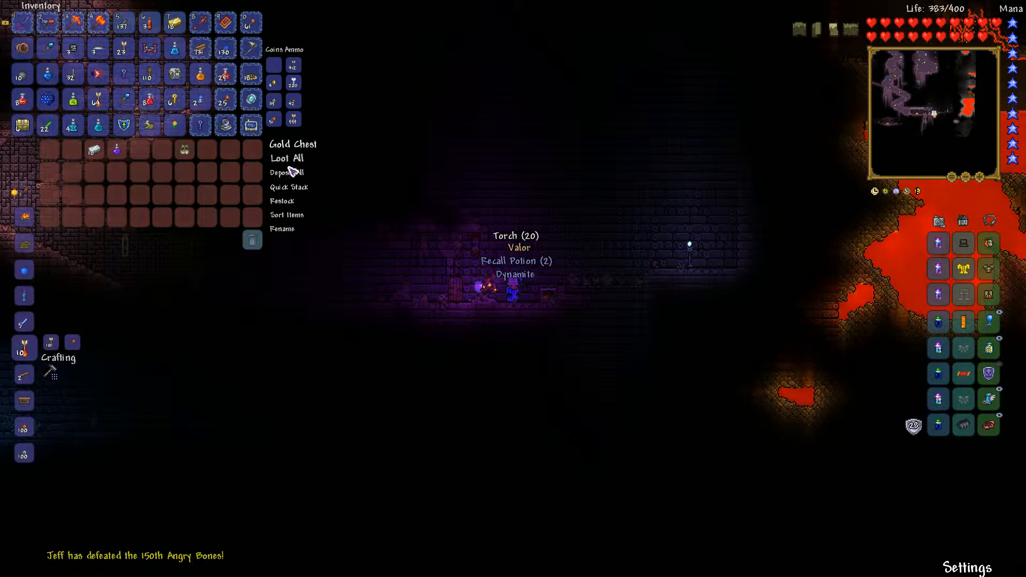
pyautogui.moveTo(122, 73)
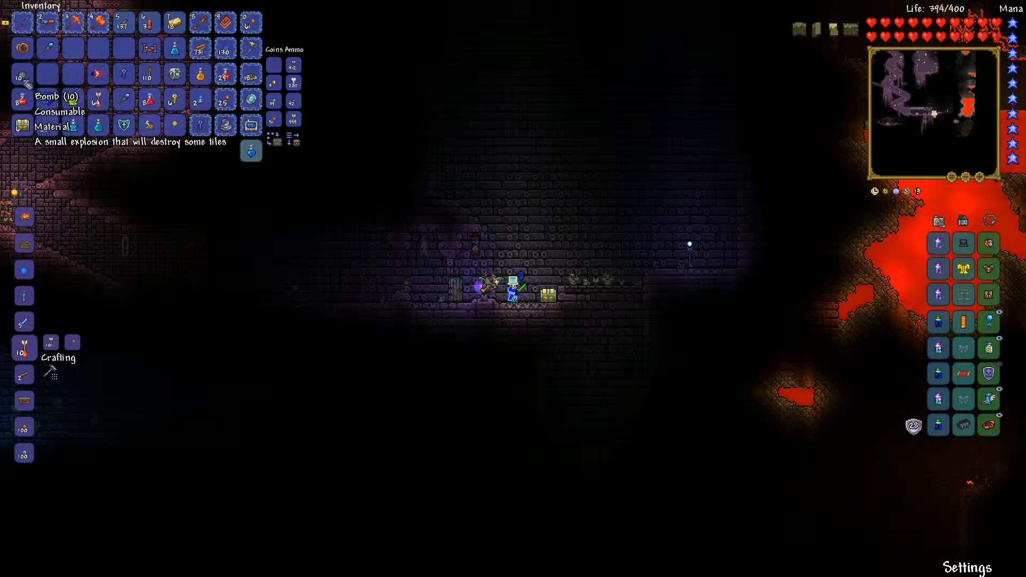
pyautogui.moveTo(250, 149)
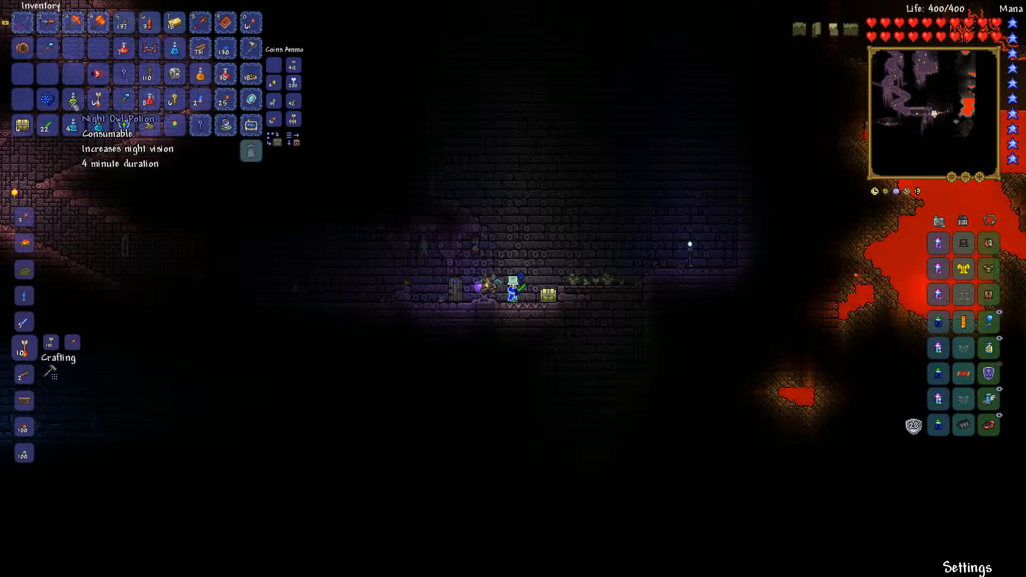
pyautogui.moveTo(97, 126)
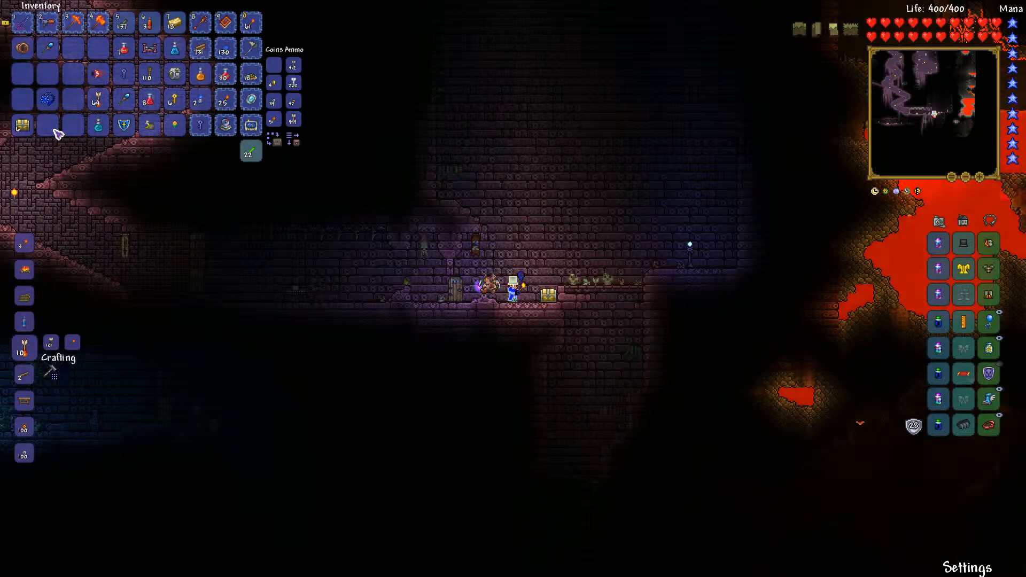
pyautogui.moveTo(174, 124)
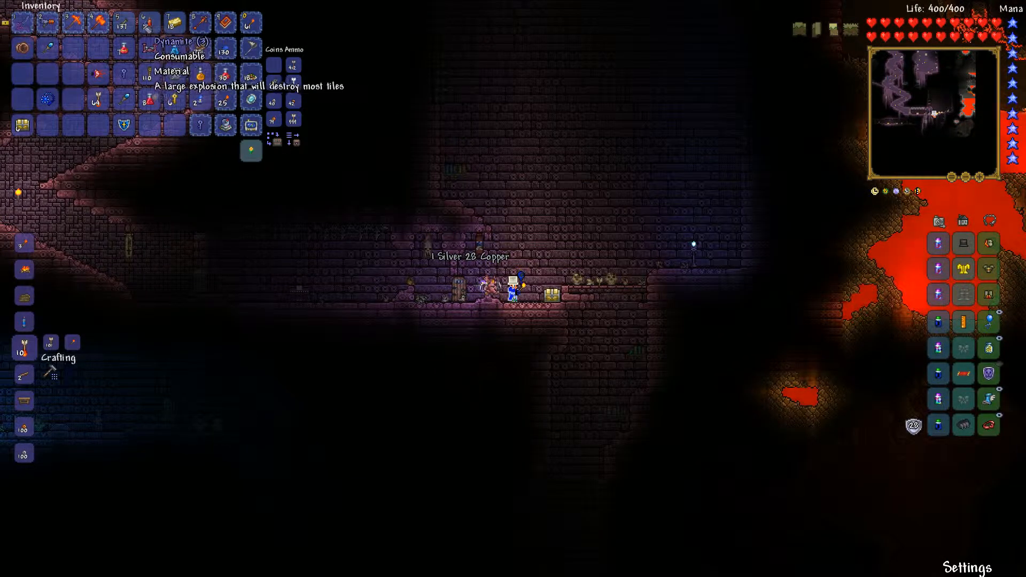
pyautogui.moveTo(149, 73)
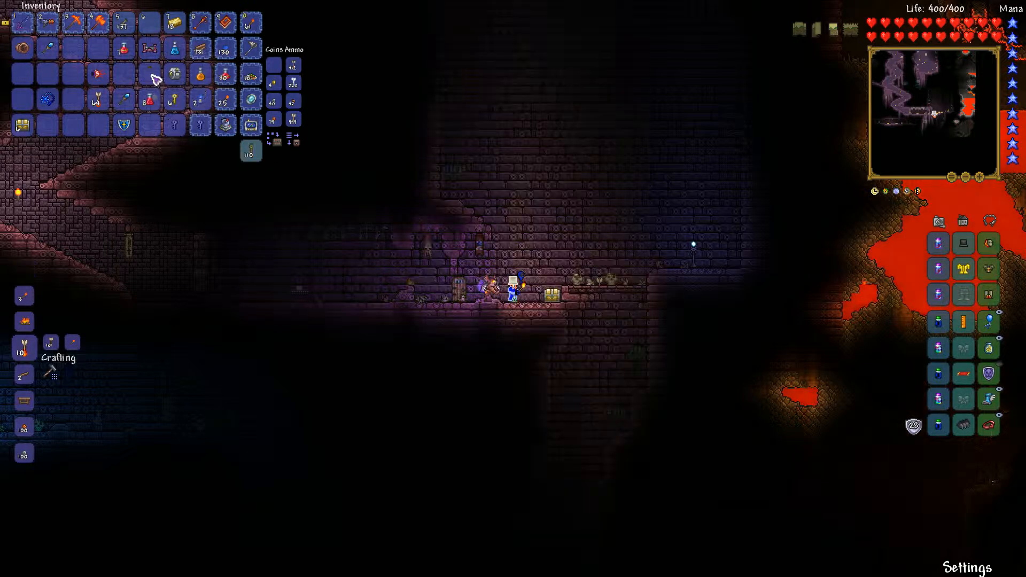
# Loot the chests for the Golden Key and Night Owl Potion, then break the emptied chest.
pyautogui.press('Escape')
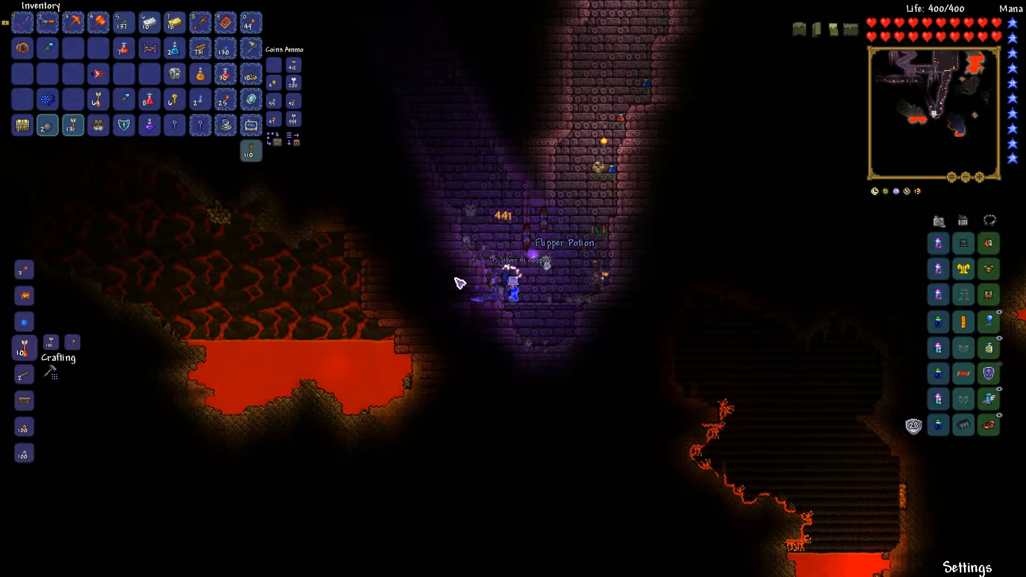
pyautogui.press('escape')
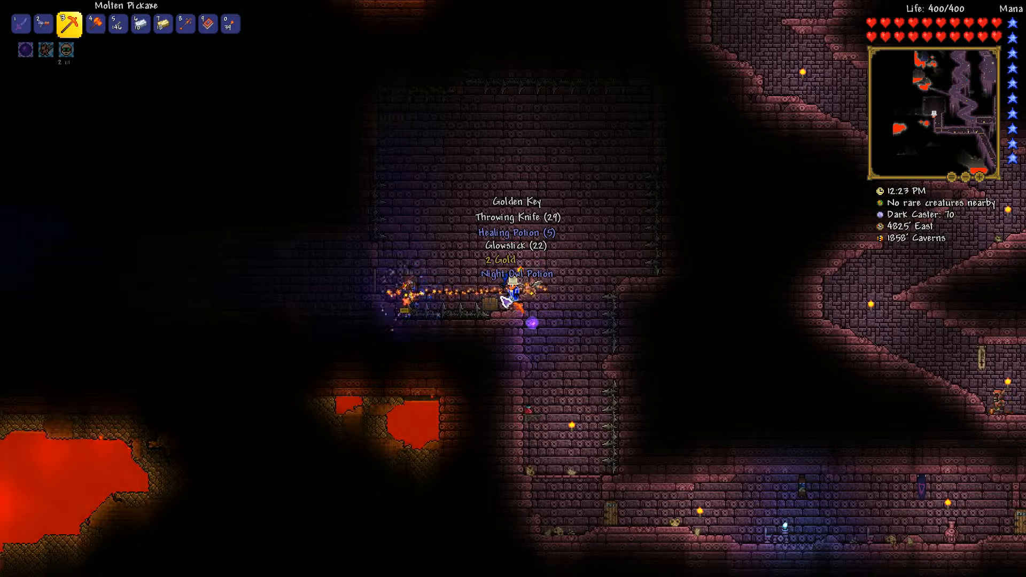
pyautogui.click(23, 24)
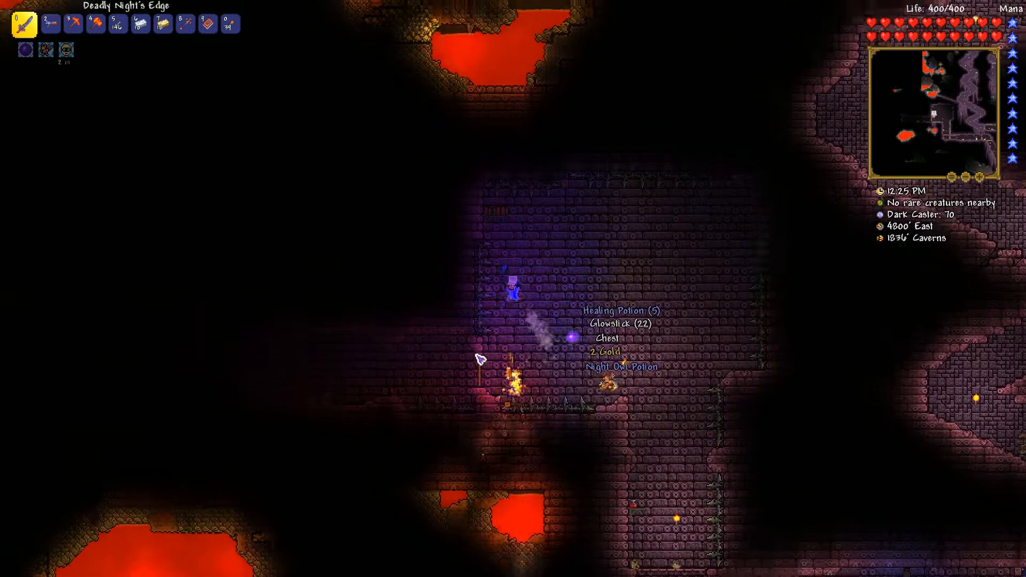
pyautogui.press('Escape')
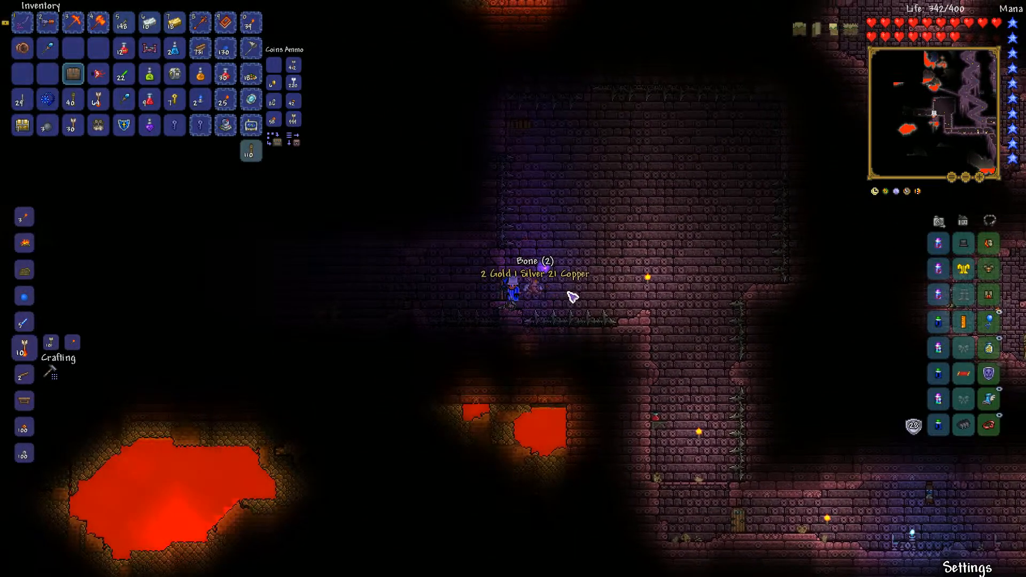
pyautogui.press('Escape')
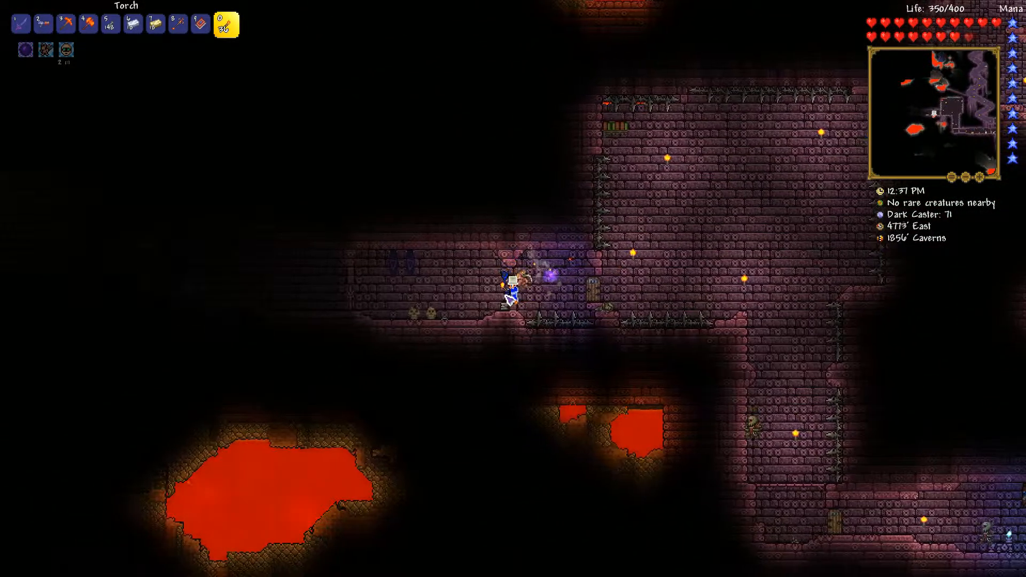
# Place a torch in the corridor and mine out the Gray Pressure Plate.
pyautogui.click(67, 23)
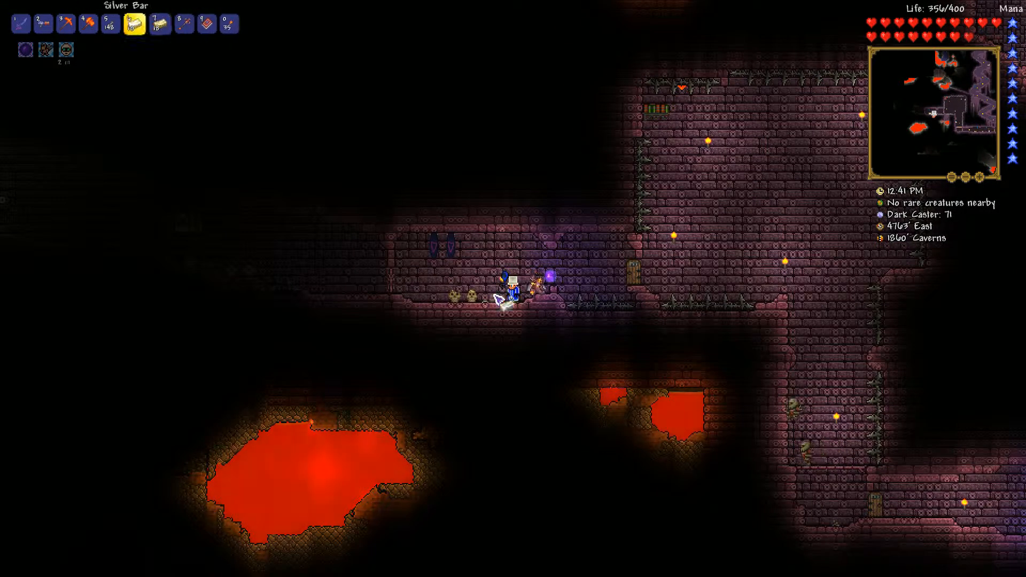
pyautogui.press('3')
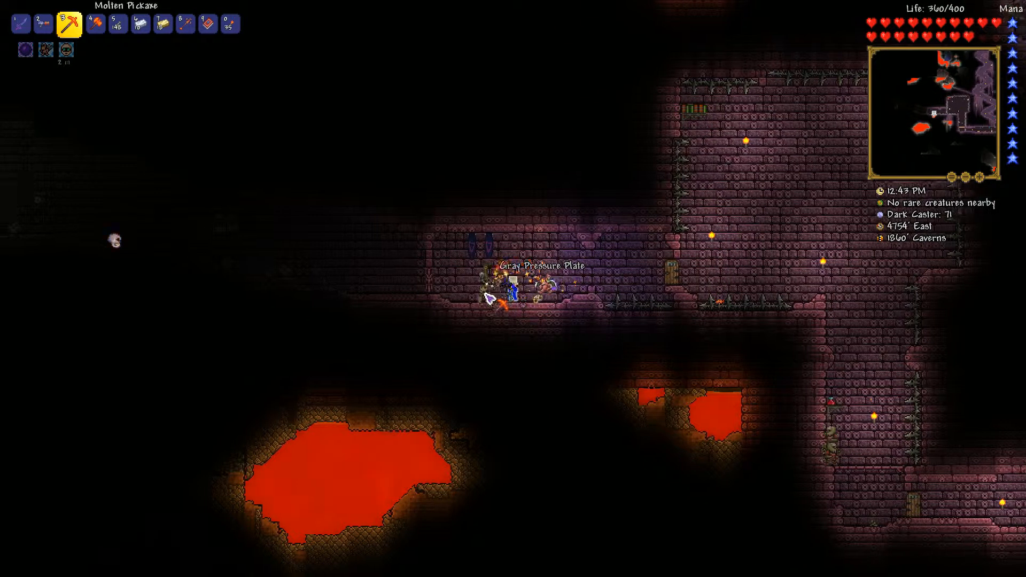
pyautogui.click(29, 24)
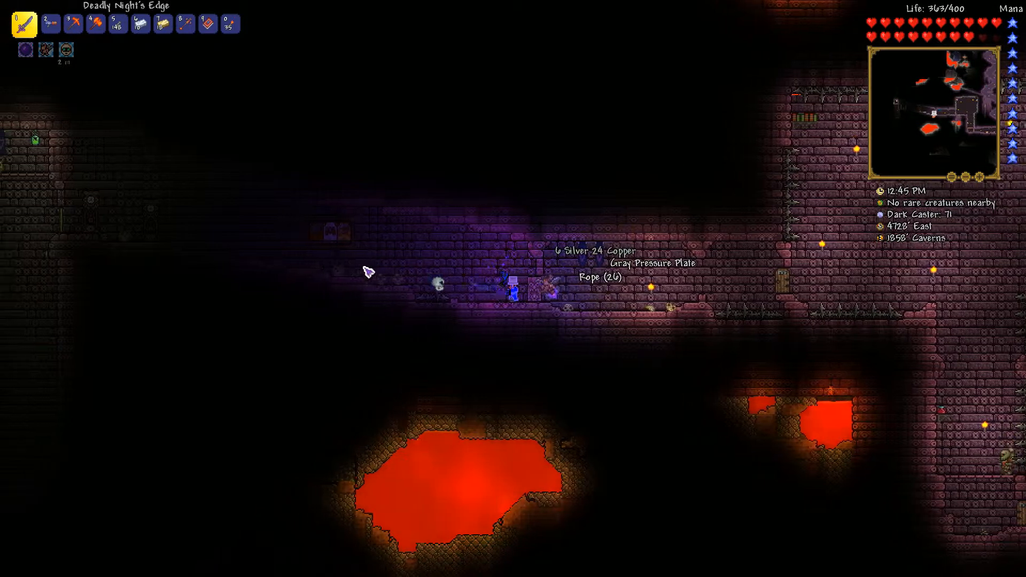
# View the world map to inspect the dungeon's branching corridors and nearby lava pockets.
pyautogui.press('m')
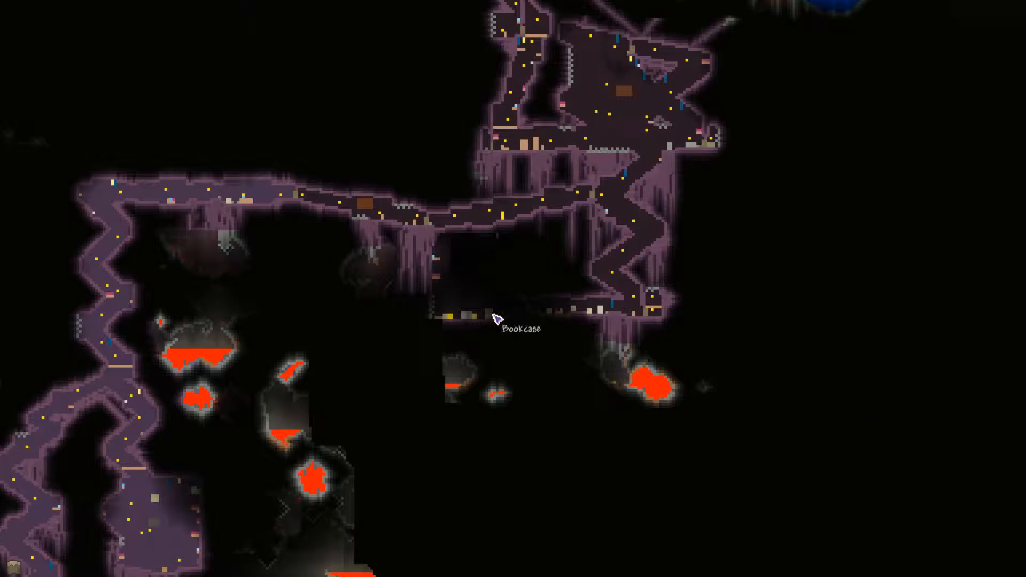
pyautogui.moveTo(516, 320)
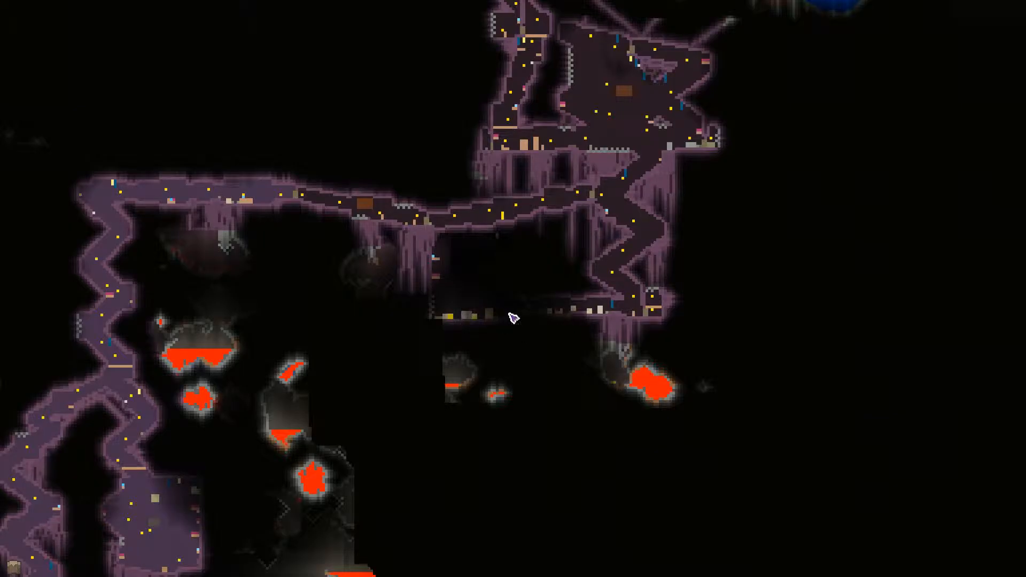
pyautogui.moveTo(579, 313)
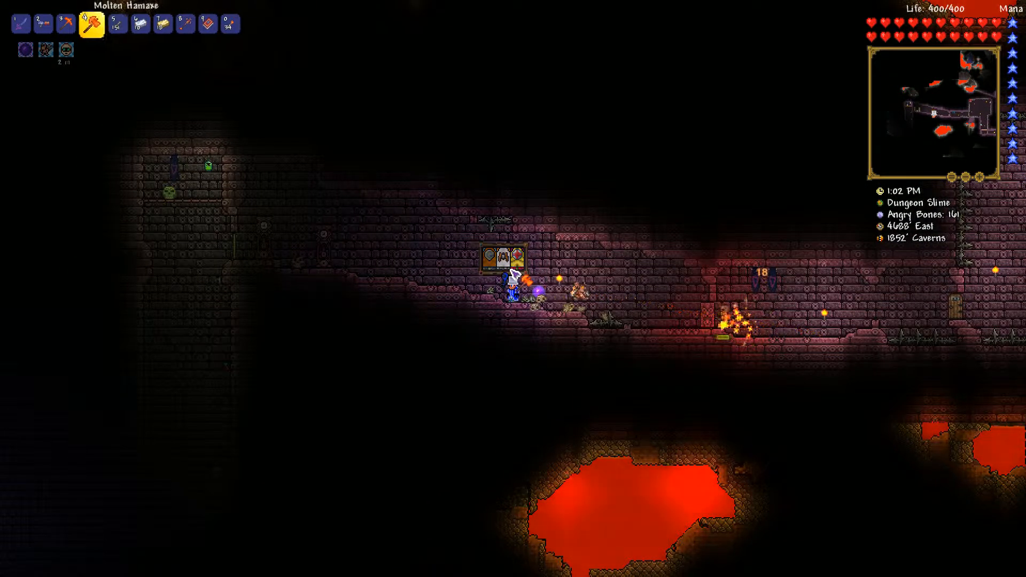
# Equip Deadly Night's Edge and push west to about 1915 ft, grabbing the coin drops.
pyautogui.click(95, 24)
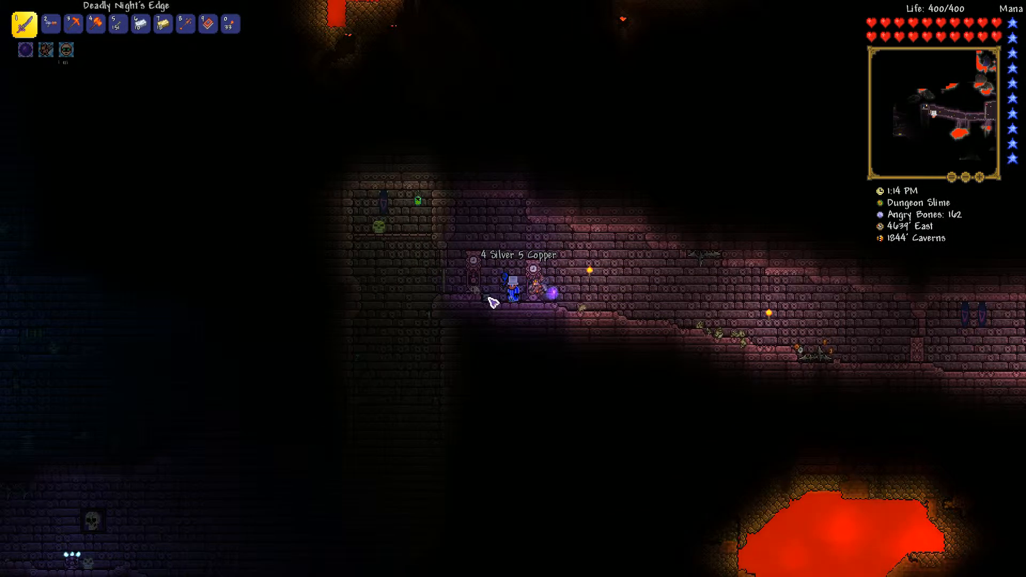
pyautogui.click(95, 24)
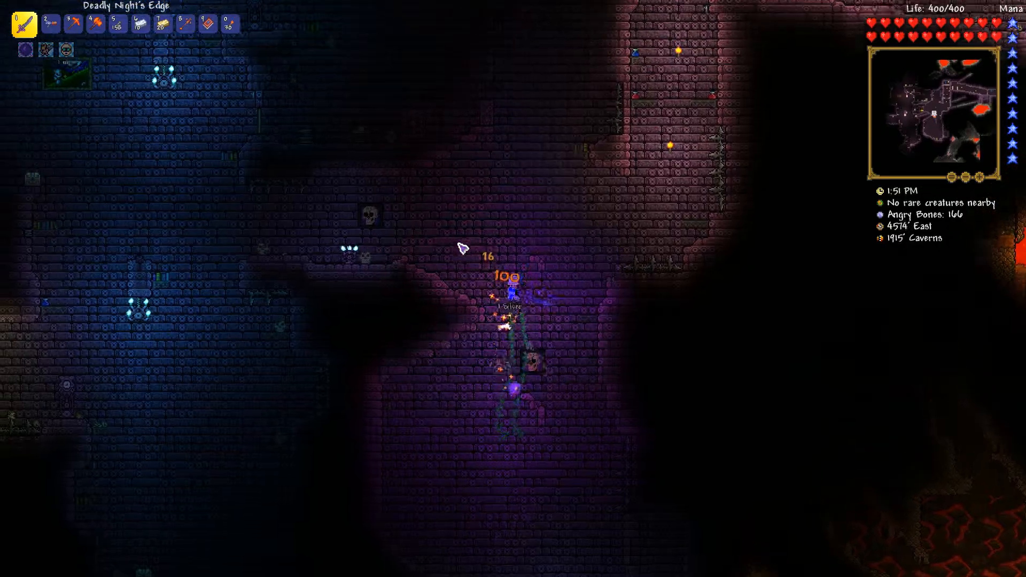
# Fight Angry Bones and Dark Casters, collecting a Lesser Healing Potion, Bombs and Bones.
pyautogui.press('m')
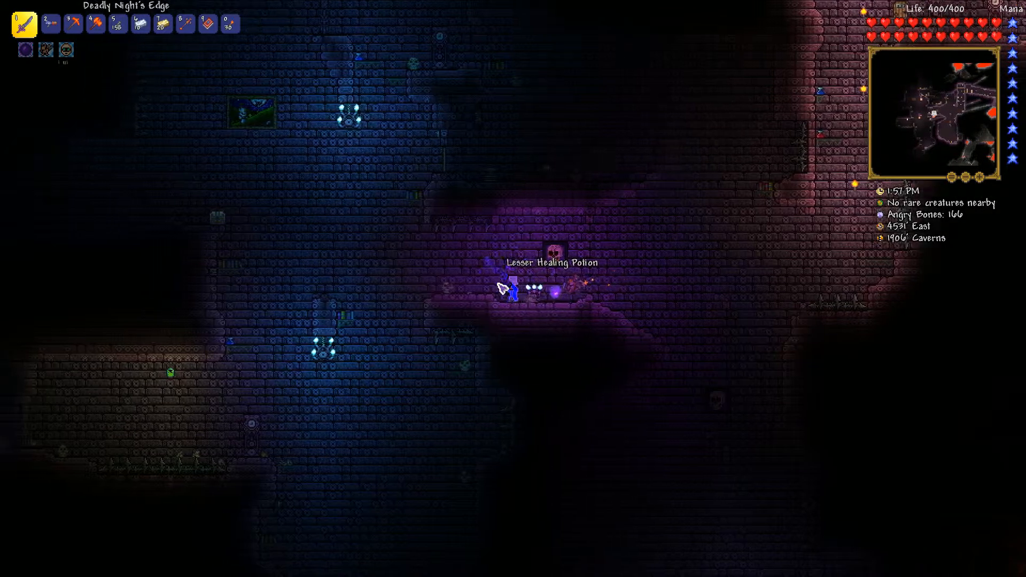
pyautogui.click(73, 24)
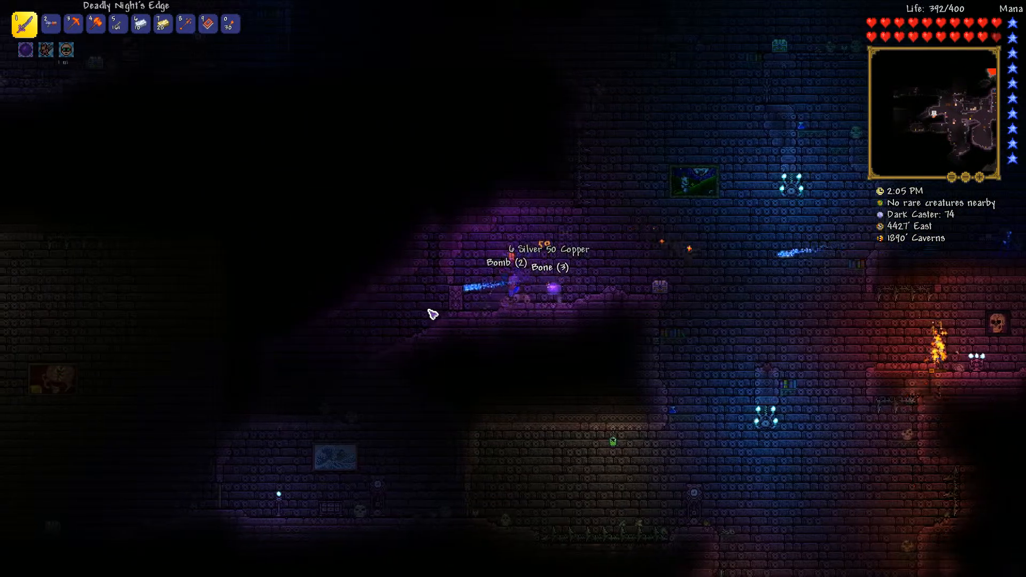
pyautogui.moveTo(475, 324)
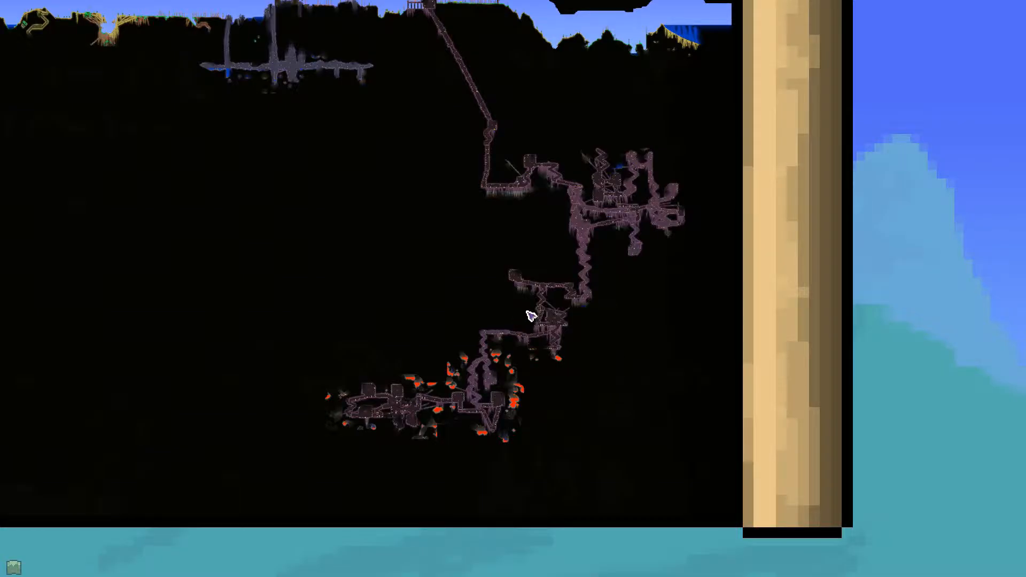
pyautogui.moveTo(446, 329)
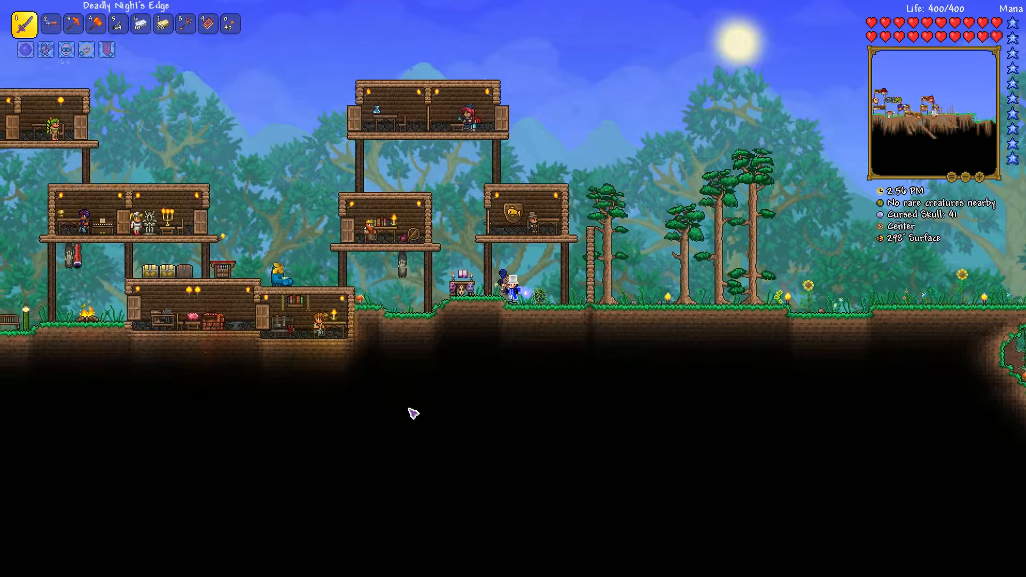
# Jump west across the upper NPC house rooftops toward the town center.
pyautogui.press('Escape')
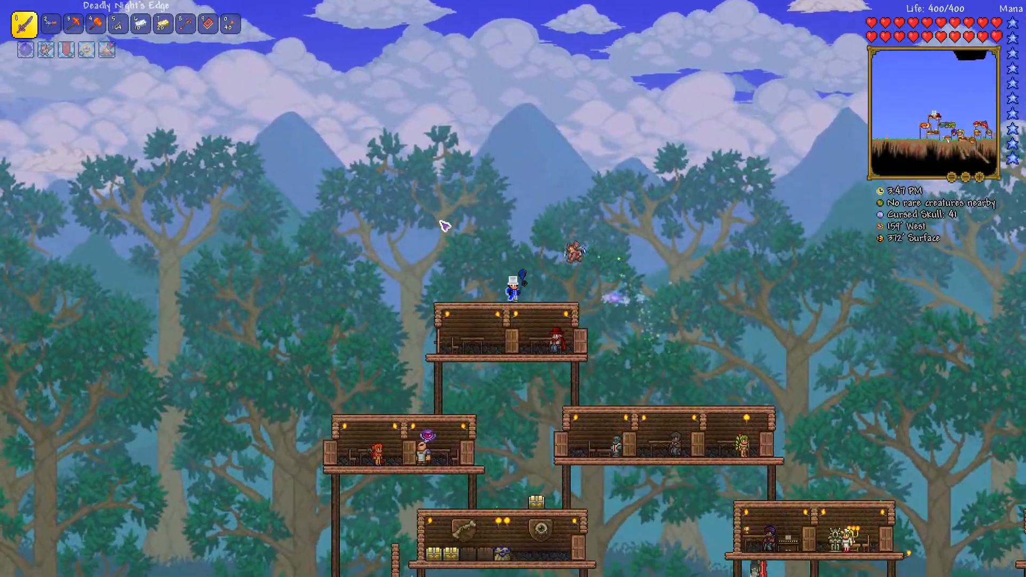
pyautogui.scroll(-3)
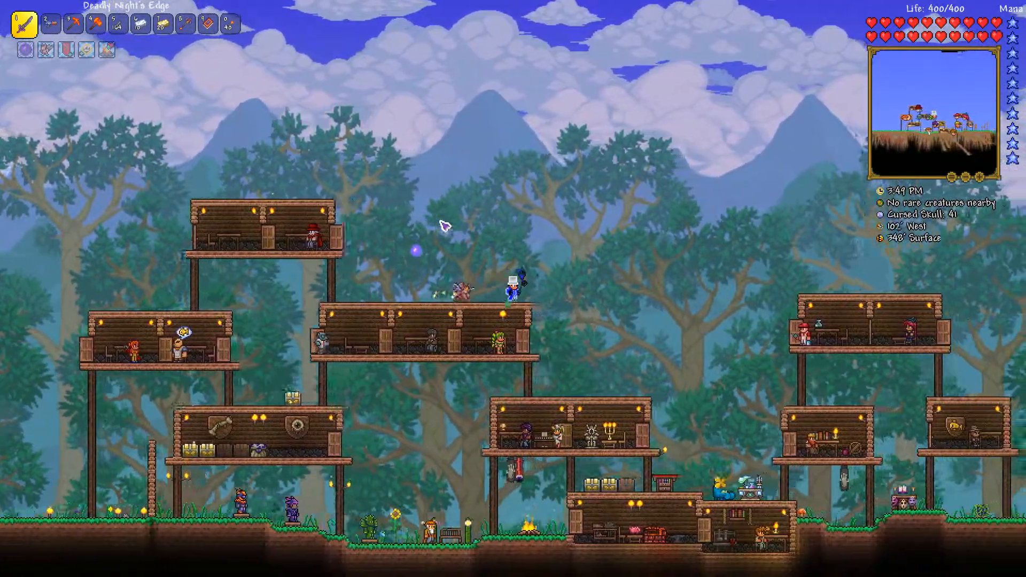